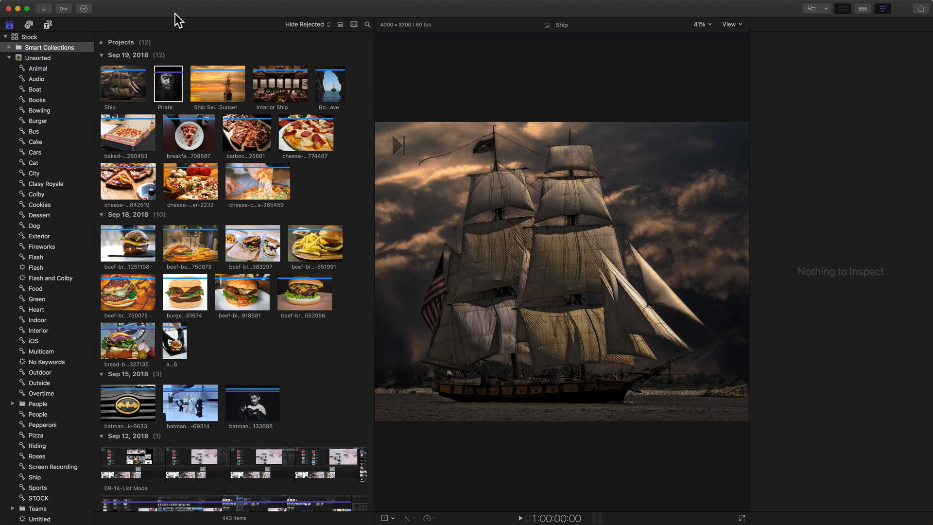
mouse_move(180, 43)
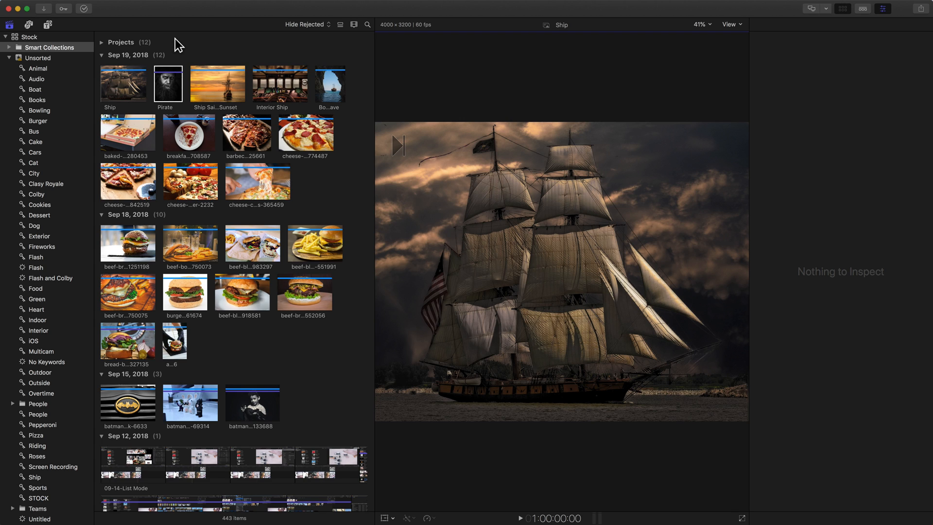
Show the Final Cut Pro application menu with its Preferences and Quit commands.
click(43, 5)
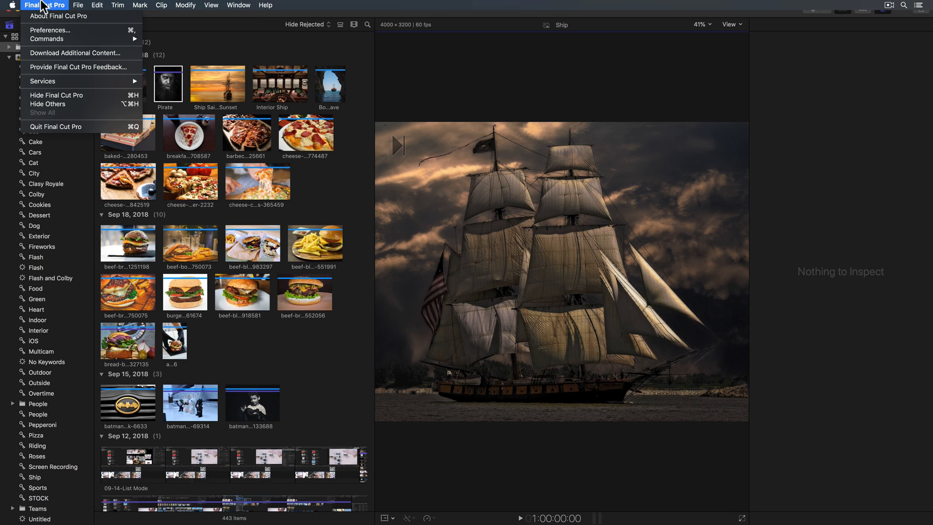
mouse_move(81, 127)
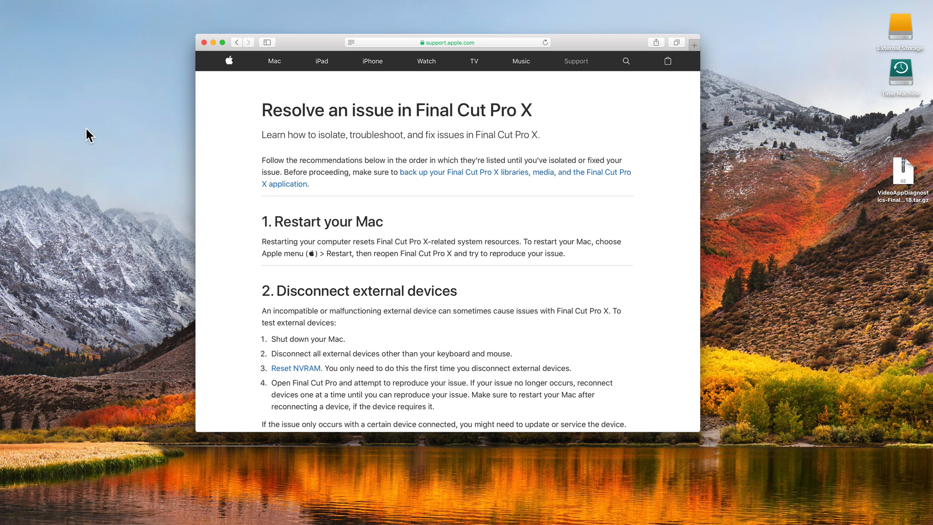
Scroll the 'Resolve an issue in Final Cut Pro X' article to step 11, Reset preferences.
scroll(down, 3)
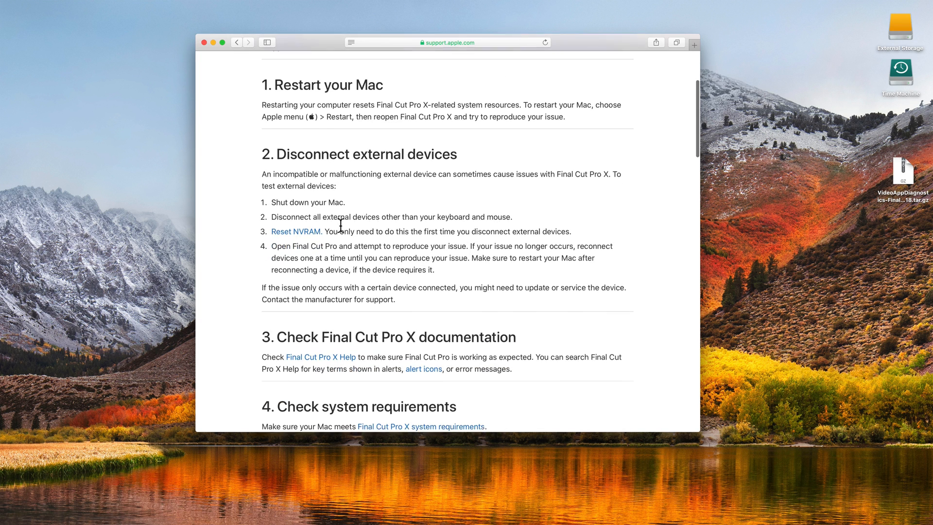
scroll(down, 3)
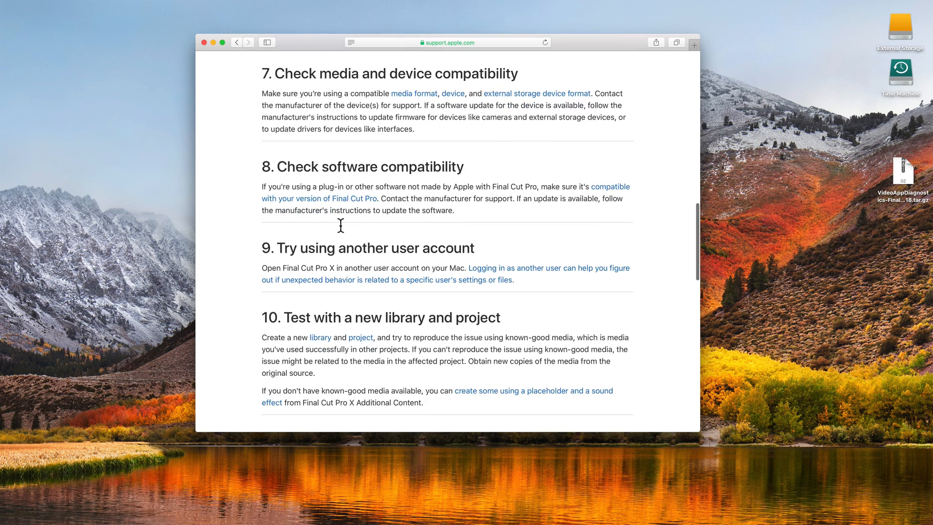
scroll(down, 3)
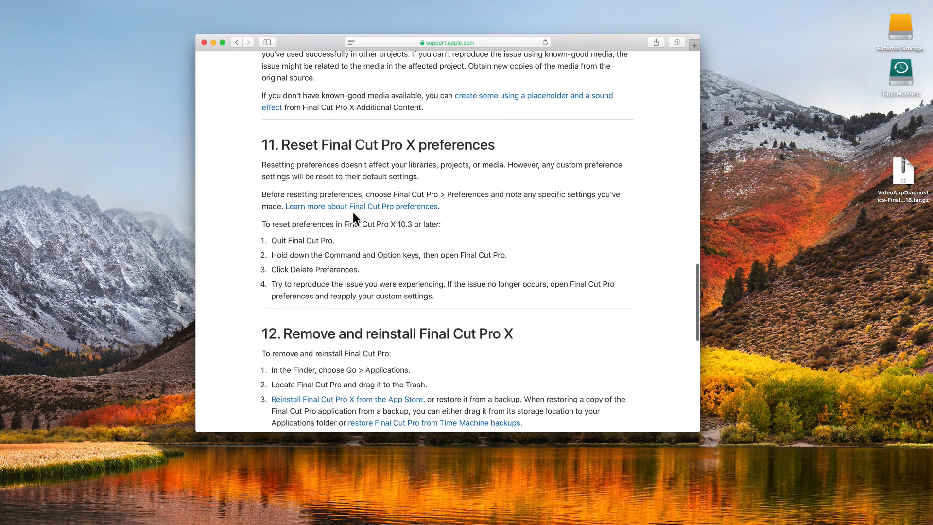
mouse_move(308, 145)
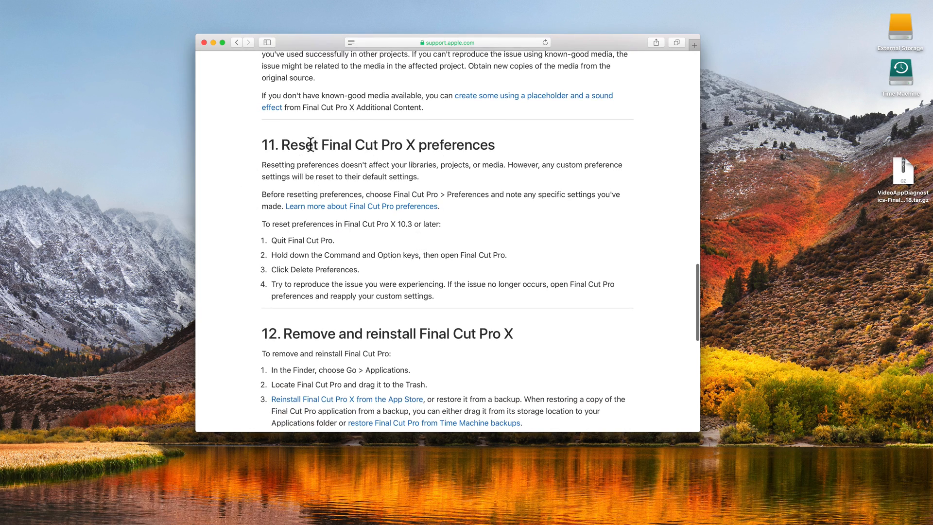
mouse_move(476, 165)
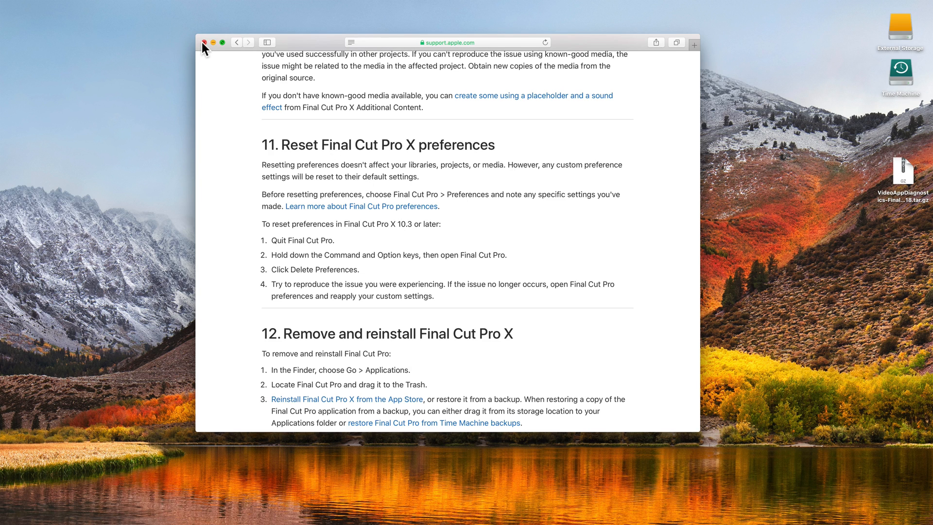
Close the Safari window and relaunch Final Cut Pro X from the Dock.
click(204, 42)
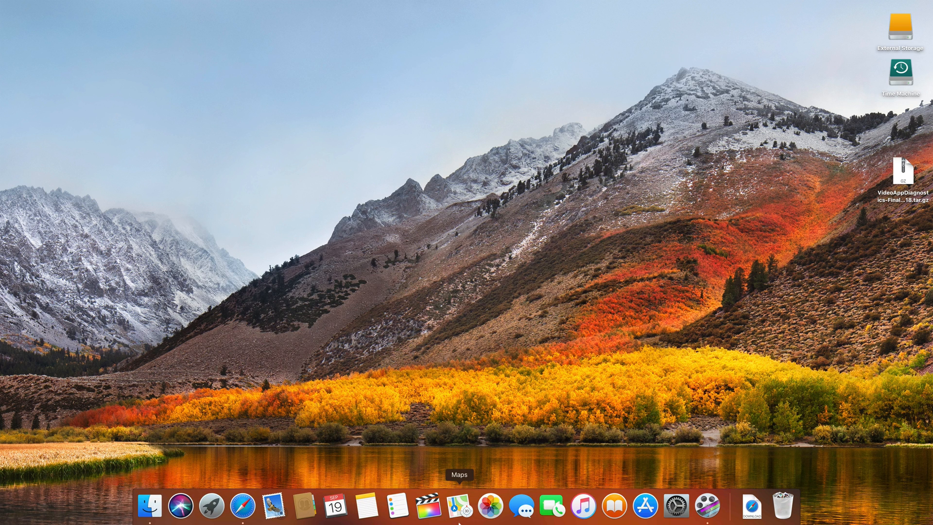
mouse_move(426, 506)
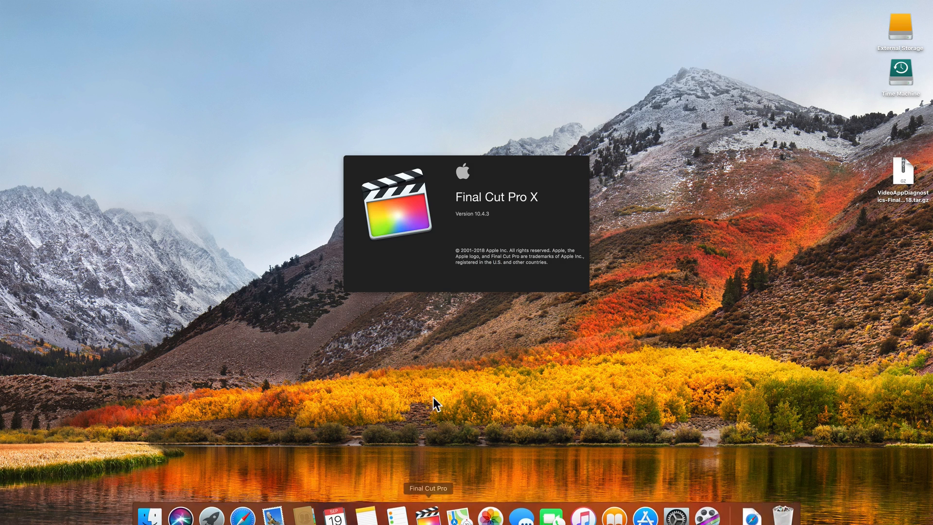
click(428, 513)
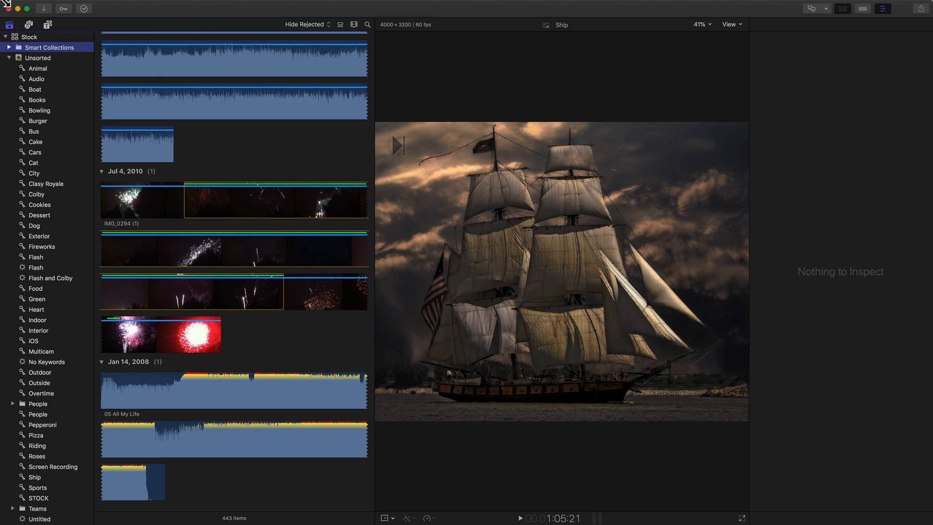
Review the Editing and Import preferences and the Window workspaces, then quit with Cmd+Q.
click(45, 6)
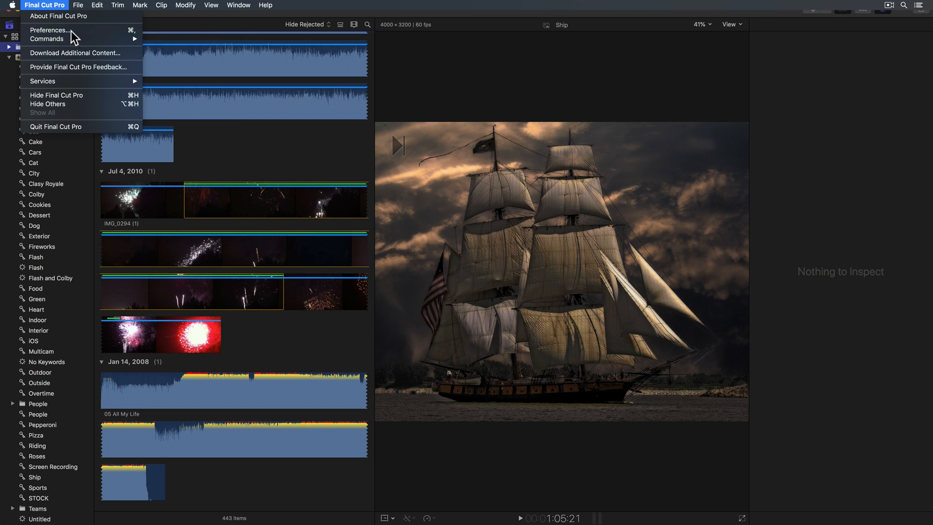
click(49, 30)
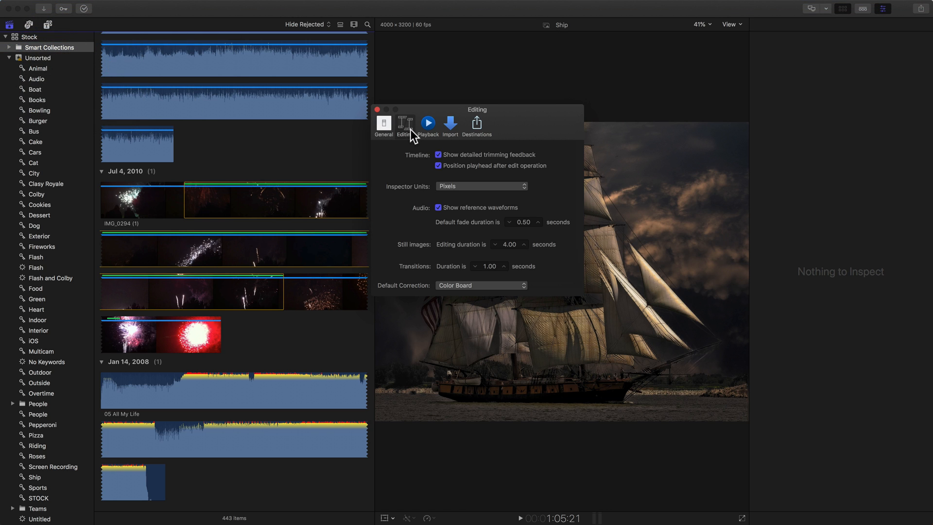
click(450, 124)
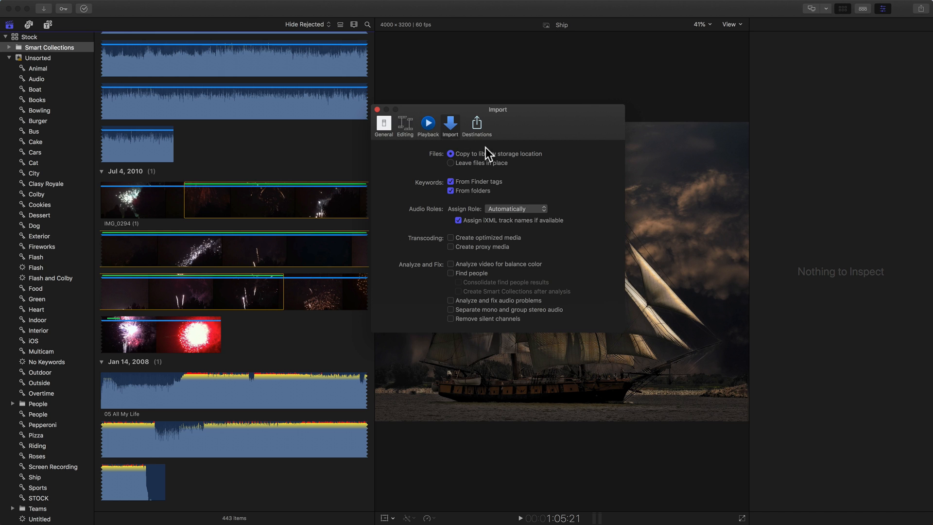
click(237, 5)
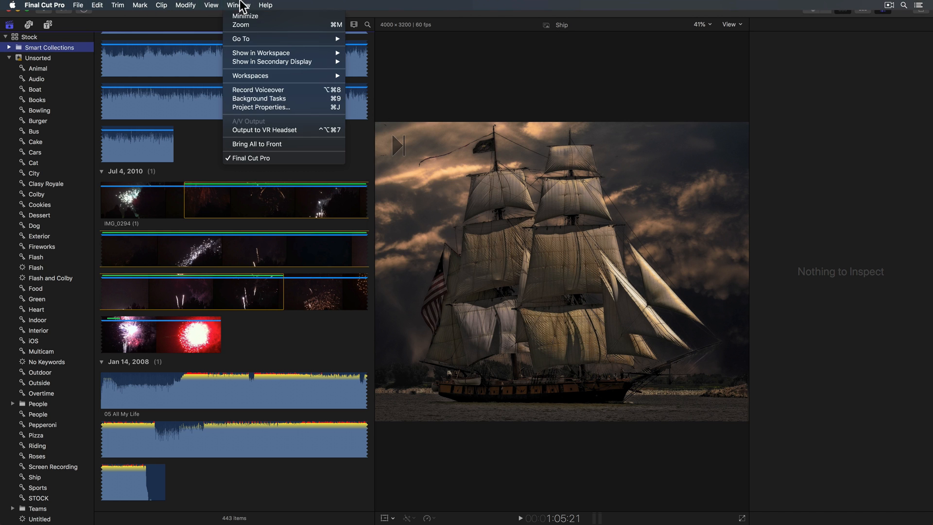
mouse_move(250, 76)
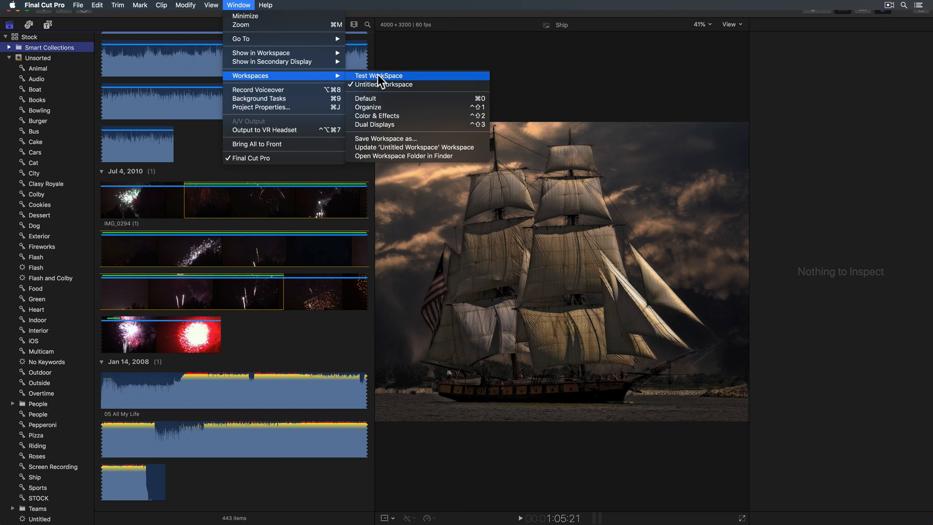
mouse_move(533, 87)
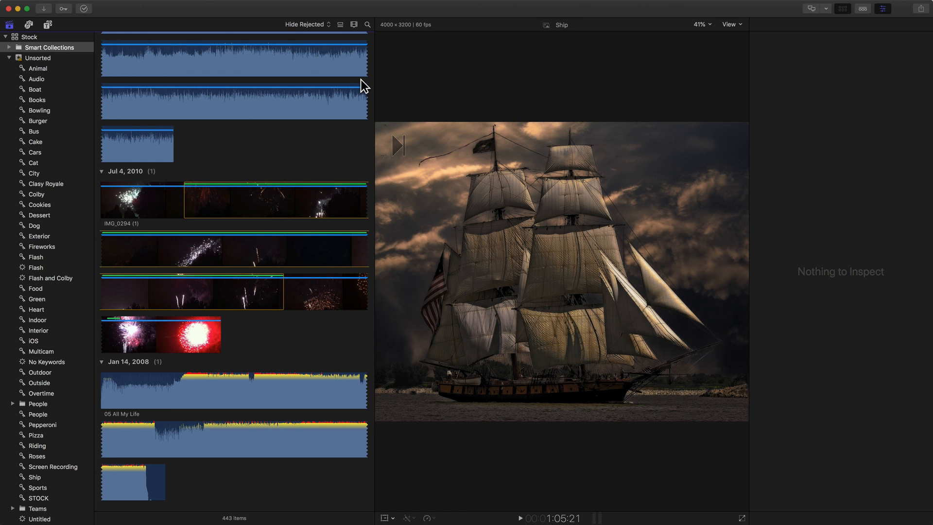
key(cmd+q)
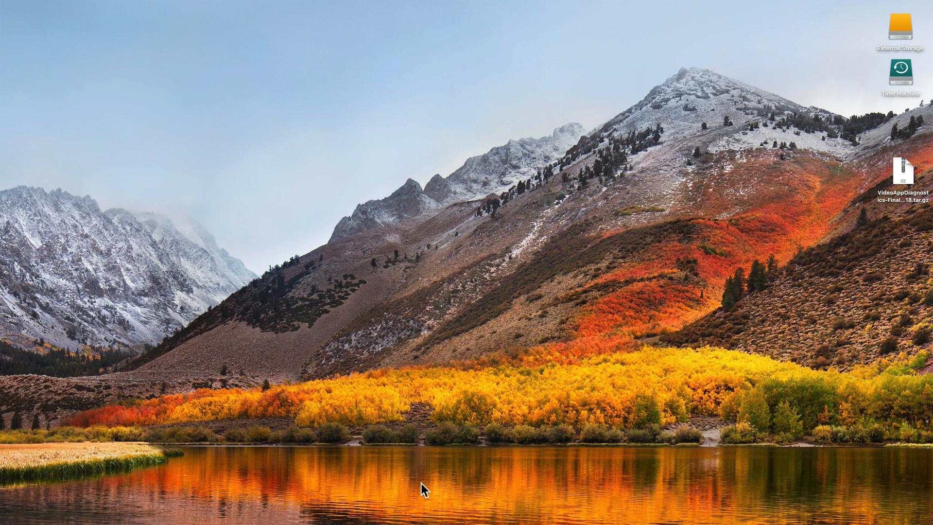
mouse_move(490, 504)
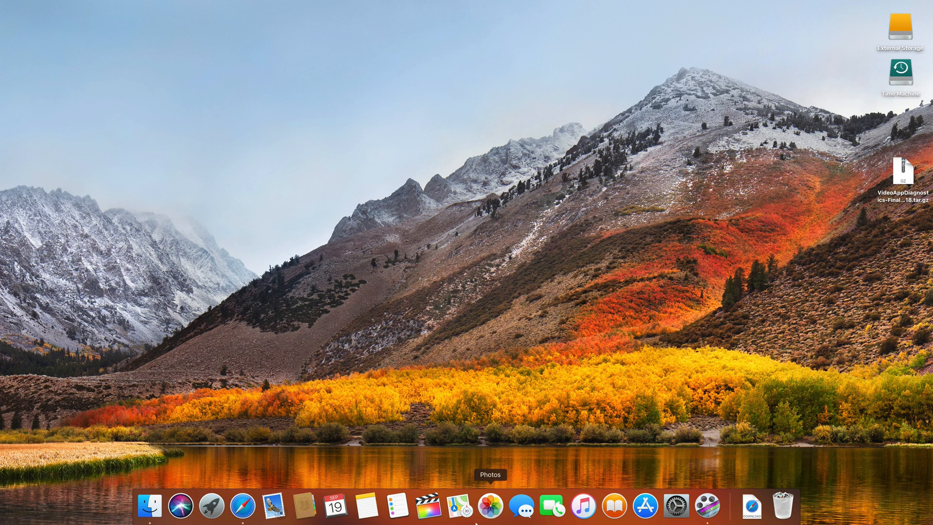
mouse_move(425, 503)
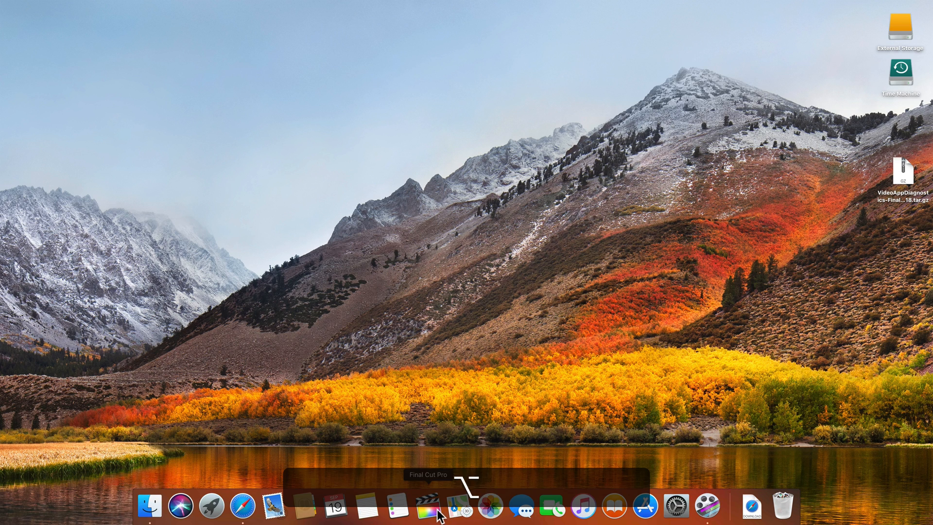
Relaunch Final Cut Pro X with Command-Option held and confirm Delete Preferences.
click(426, 505)
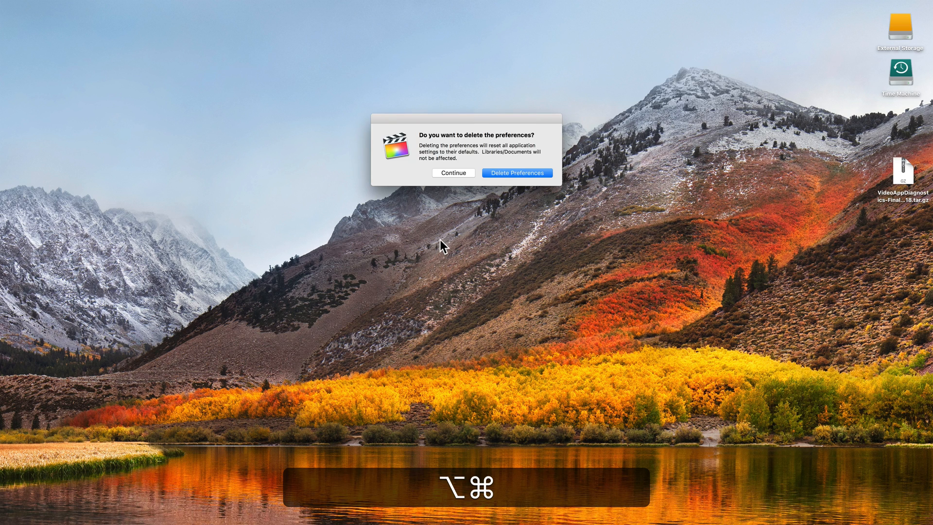
mouse_move(447, 243)
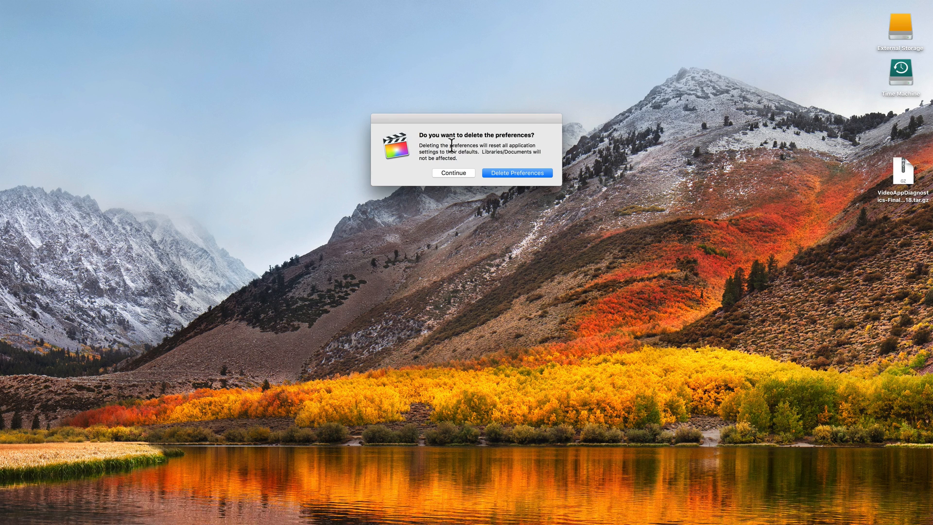
mouse_move(451, 144)
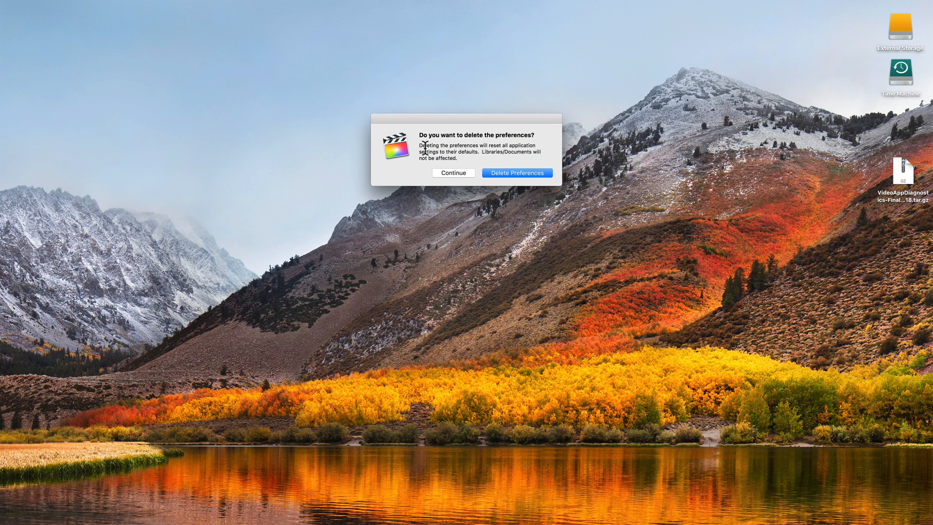
mouse_move(409, 150)
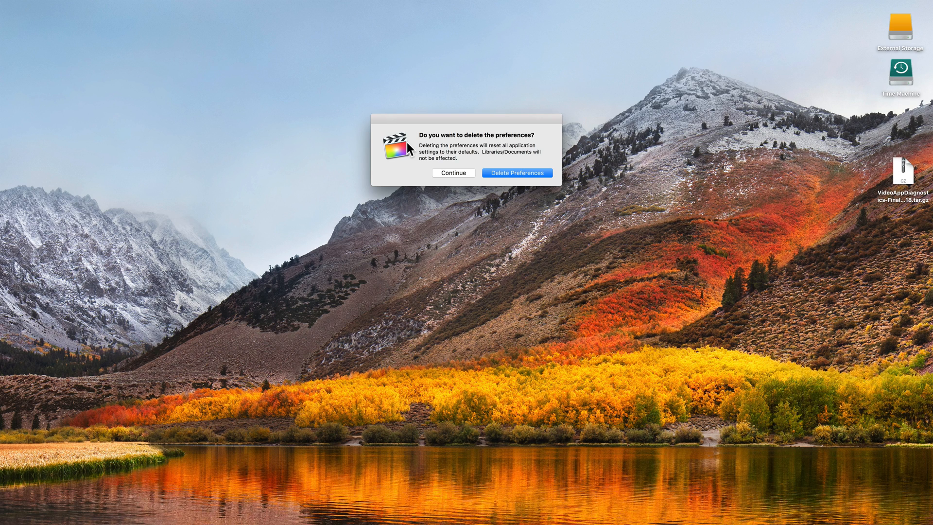
mouse_move(505, 185)
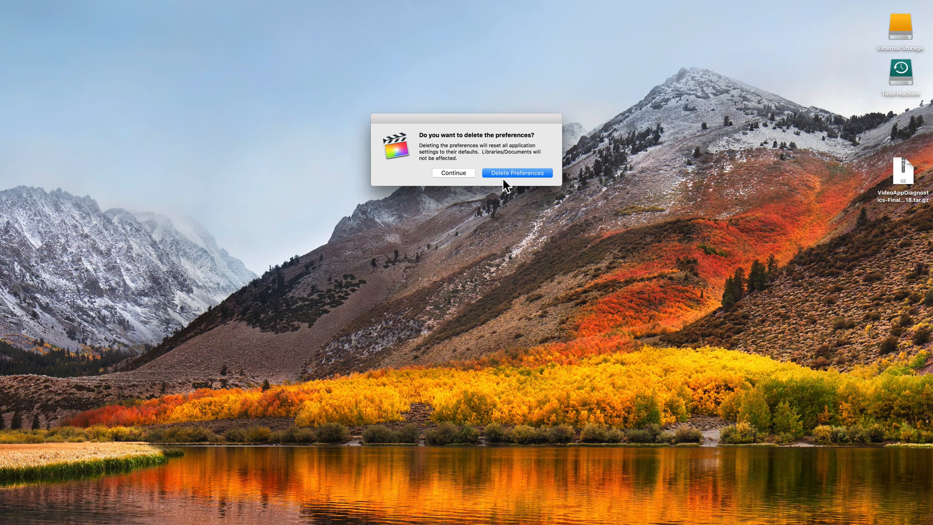
click(516, 173)
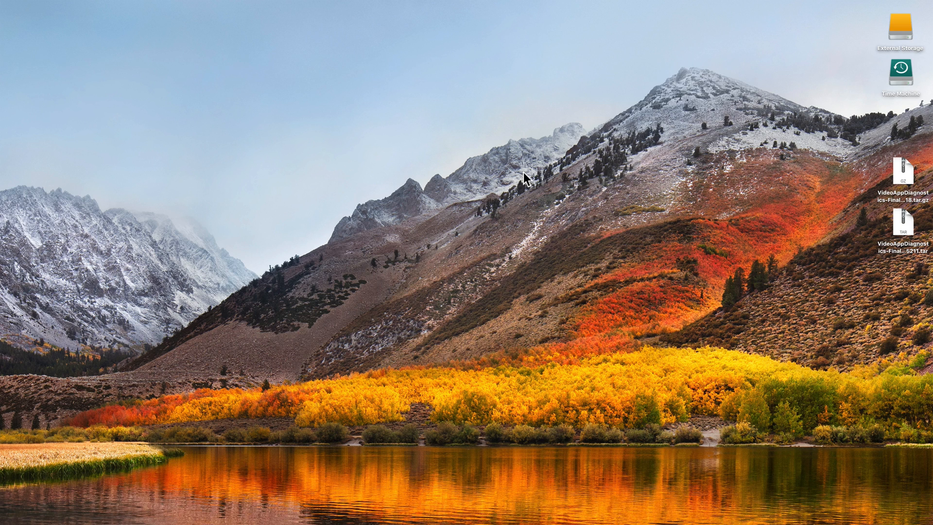
mouse_move(519, 445)
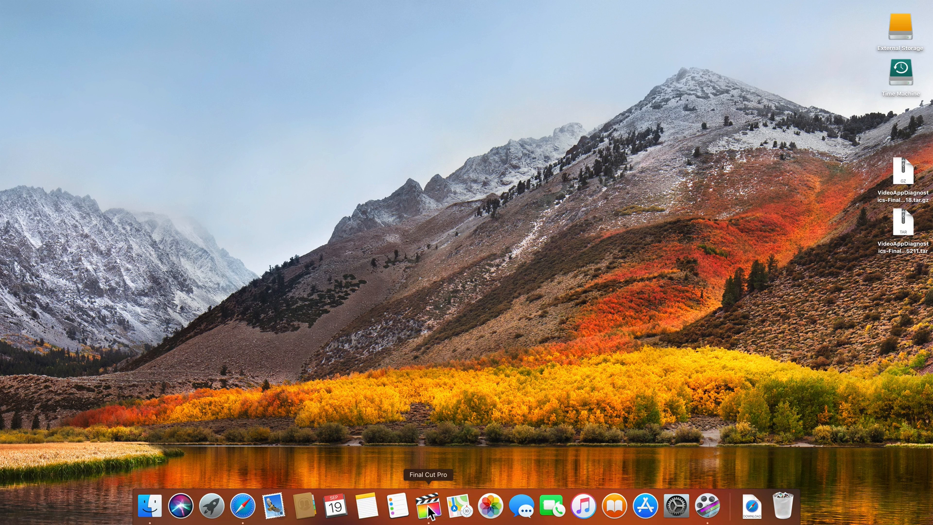
Launch Final Cut Pro X with fresh settings and continue past the What's New window.
click(428, 505)
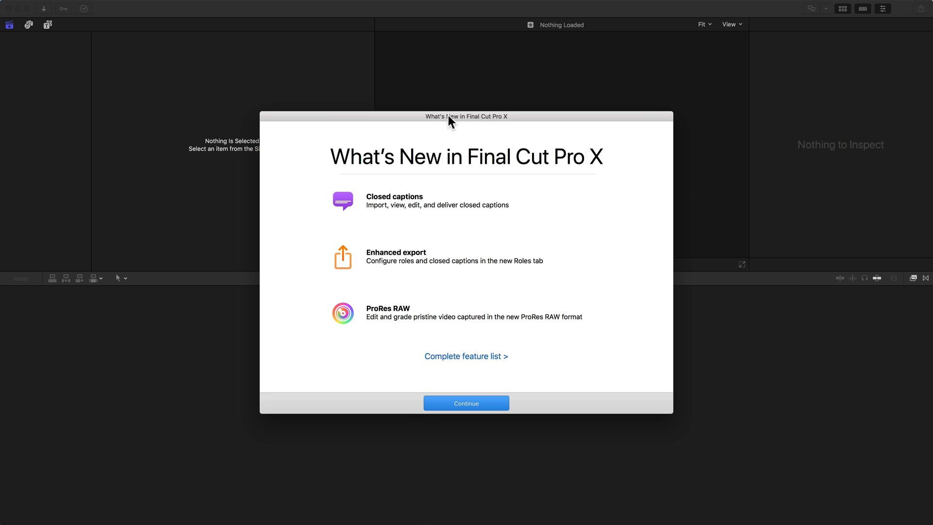
mouse_move(537, 283)
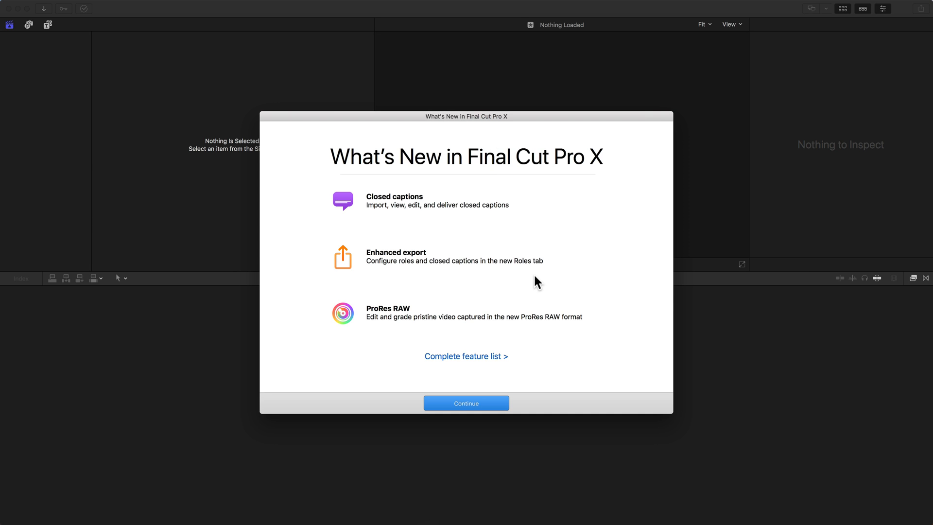
mouse_move(420, 449)
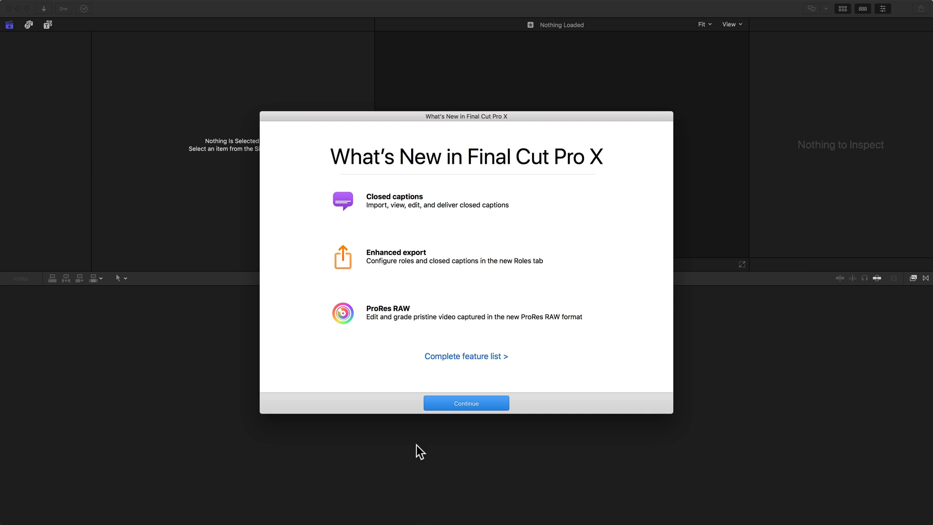
click(465, 403)
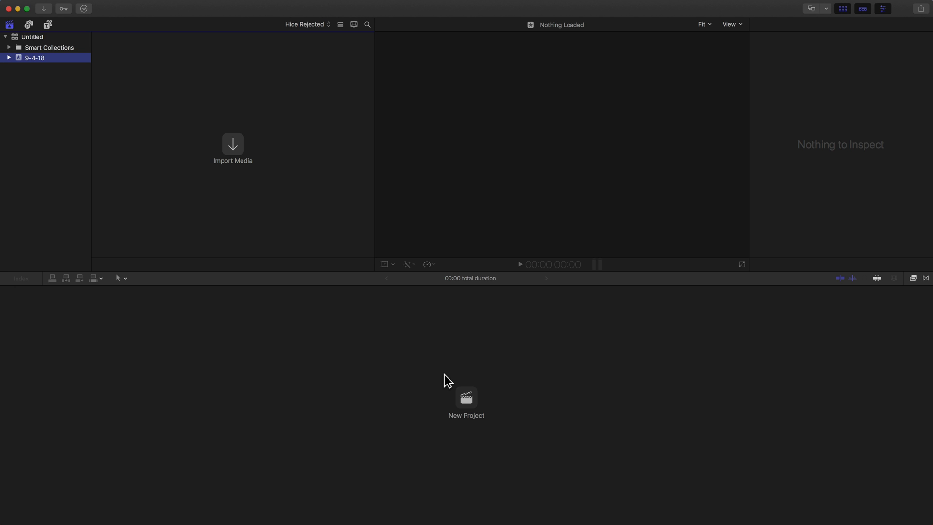
mouse_move(45, 42)
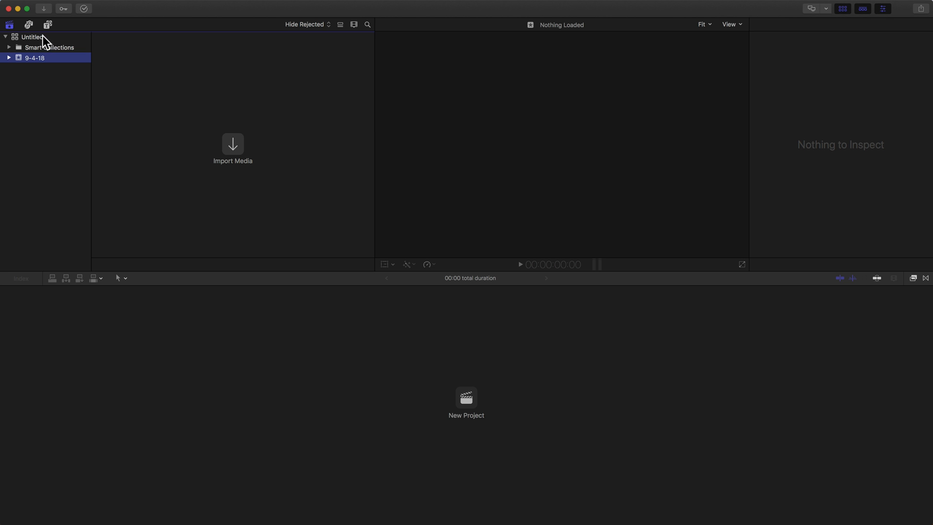
mouse_move(36, 36)
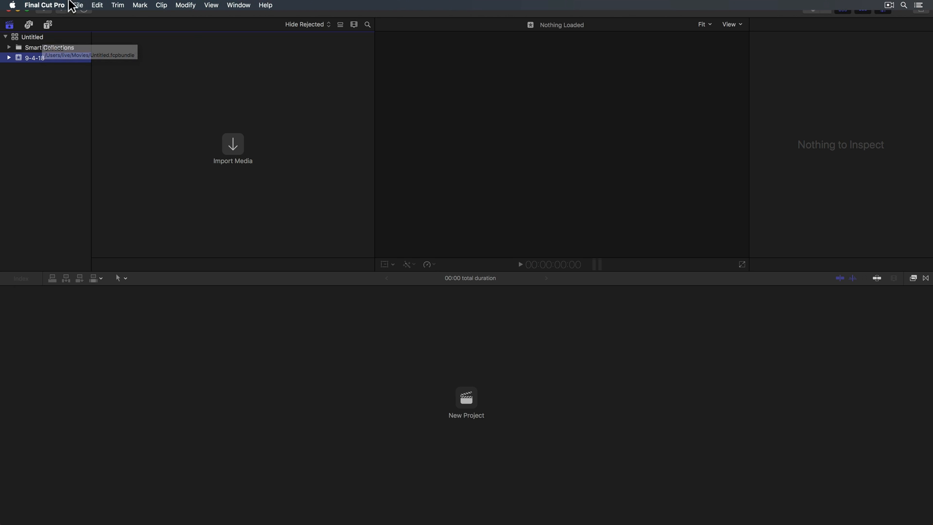
click(78, 5)
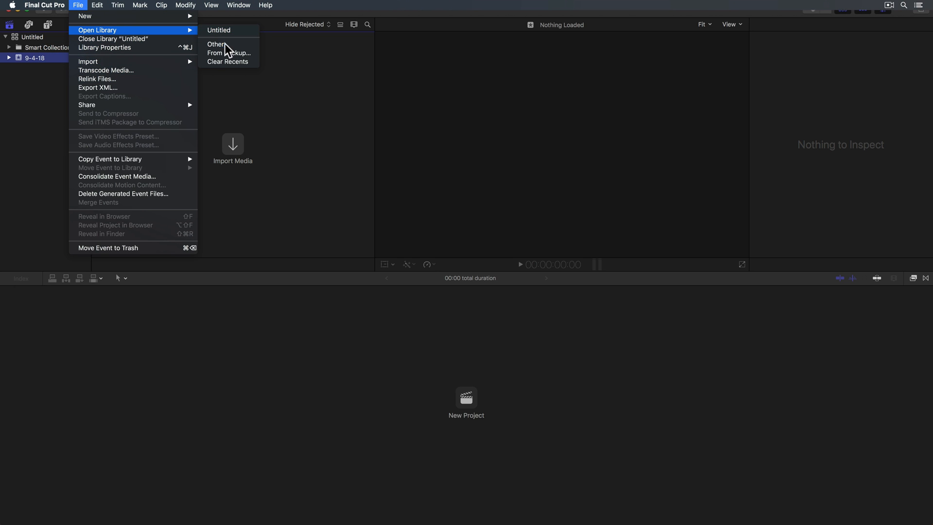
click(238, 5)
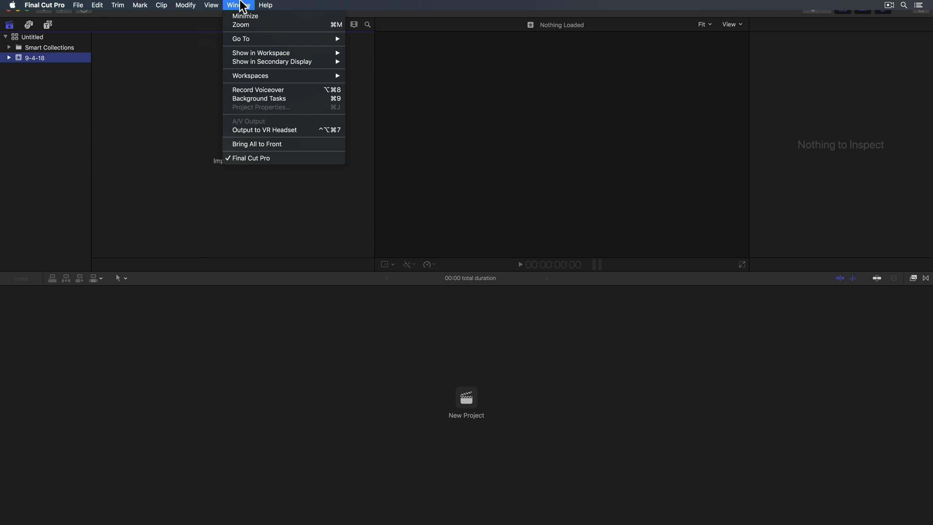
mouse_move(250, 76)
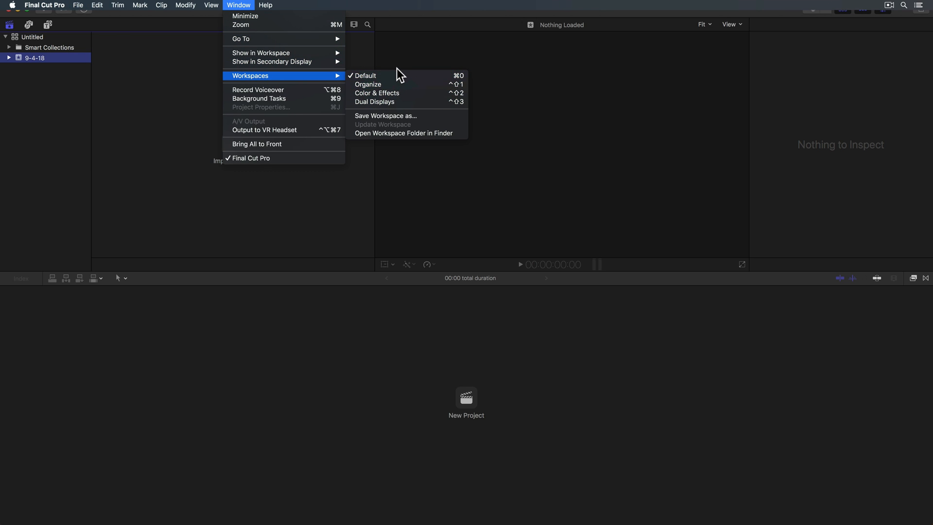
click(44, 5)
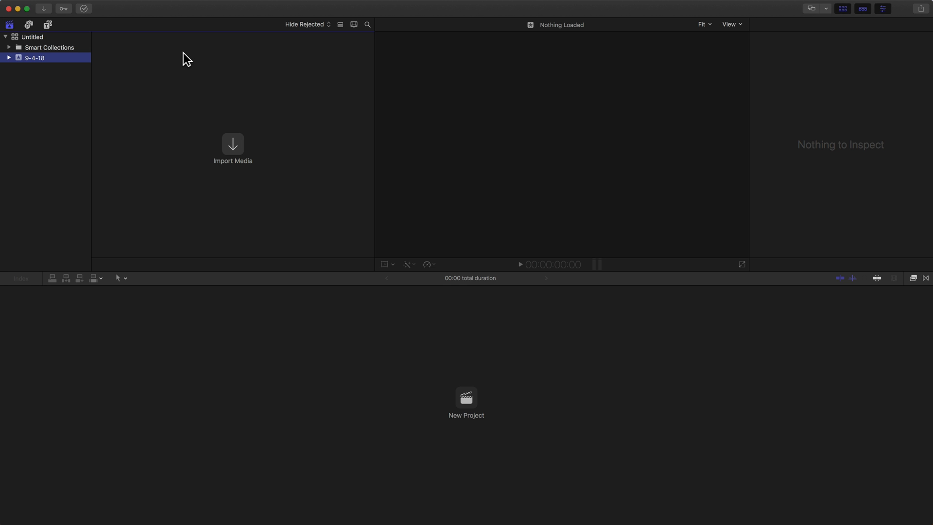
mouse_move(131, 102)
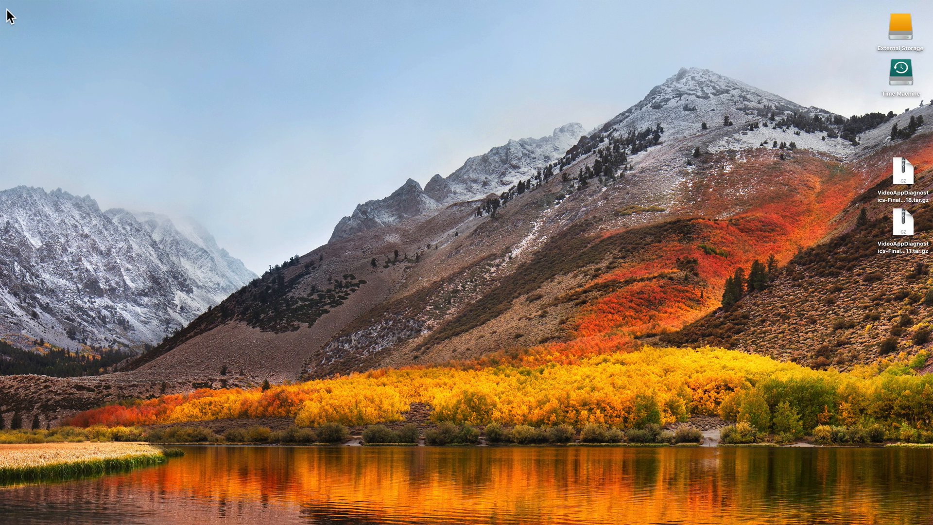
mouse_move(614, 240)
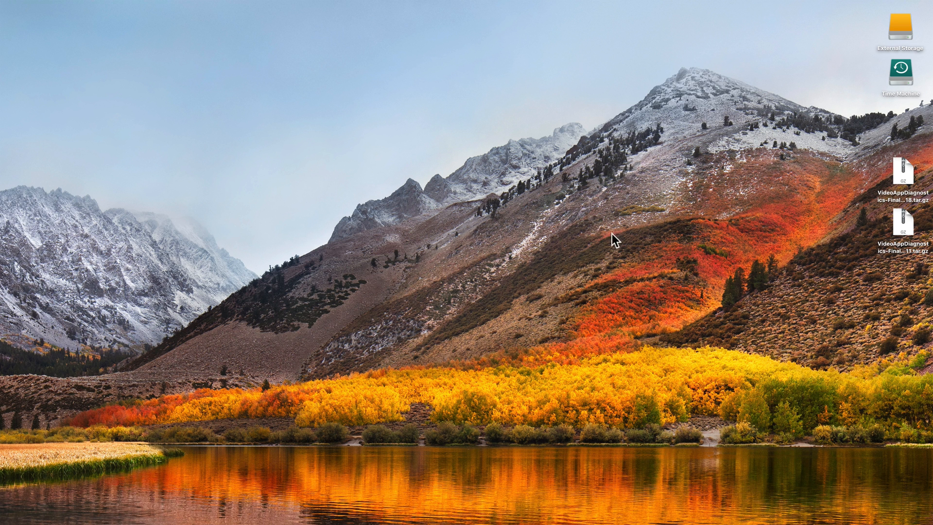
Bring the desktop with the diagnostics archives to the front.
click(903, 224)
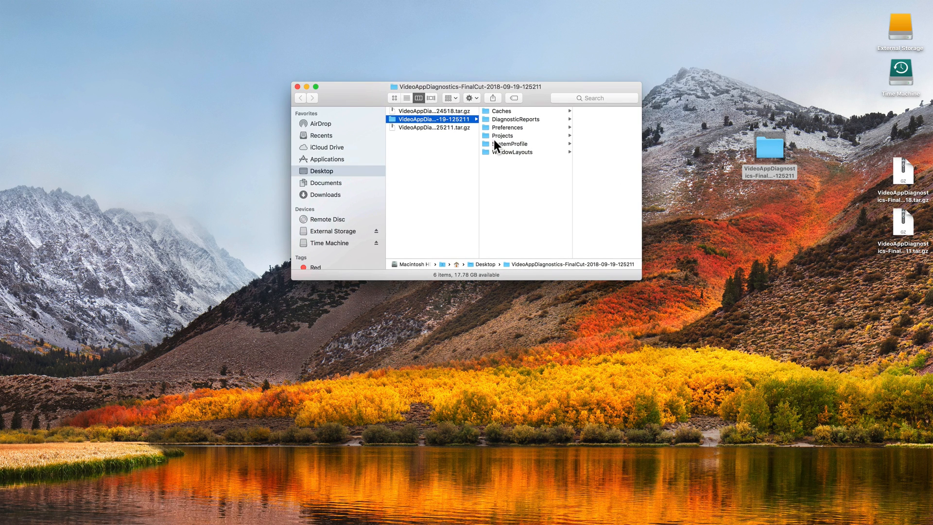
mouse_move(513, 116)
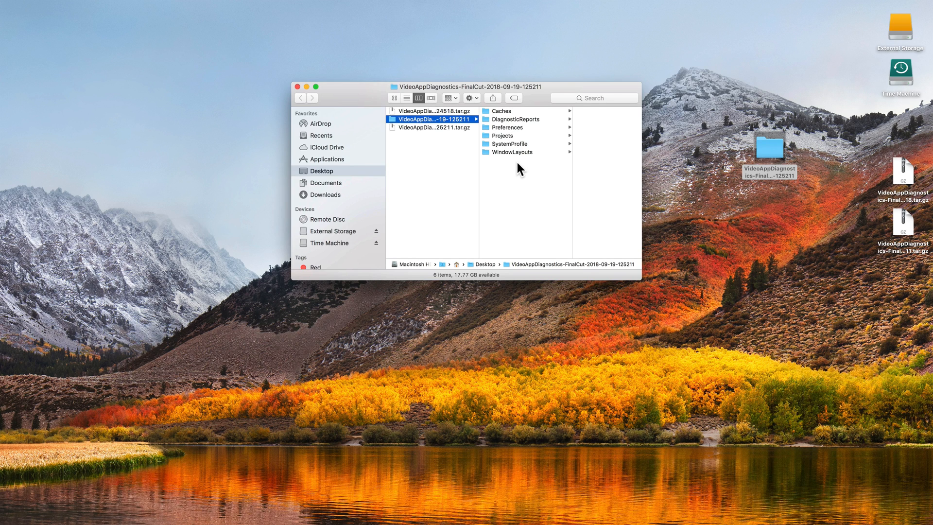
Browse WindowLayouts/Workspaces, SystemProfile, Projects, Preferences and DiagnosticReports, then close the Finder window.
click(510, 152)
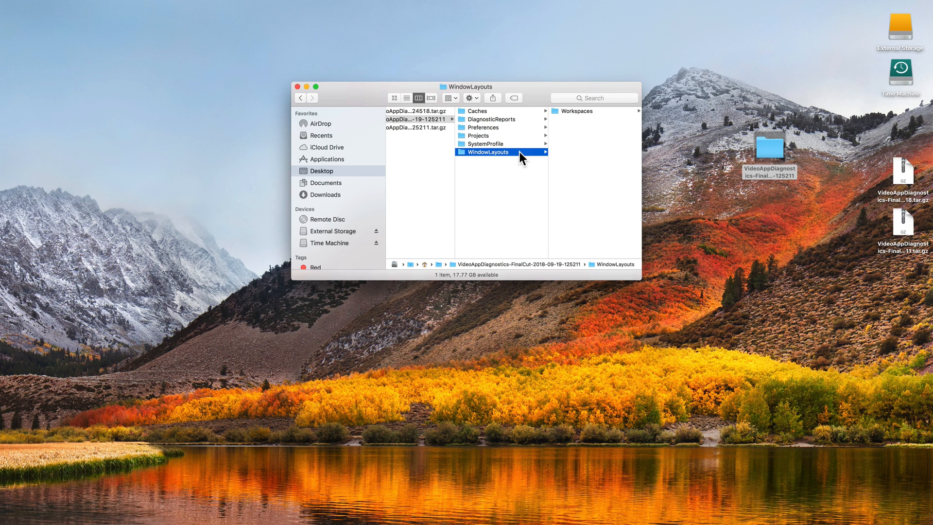
click(576, 111)
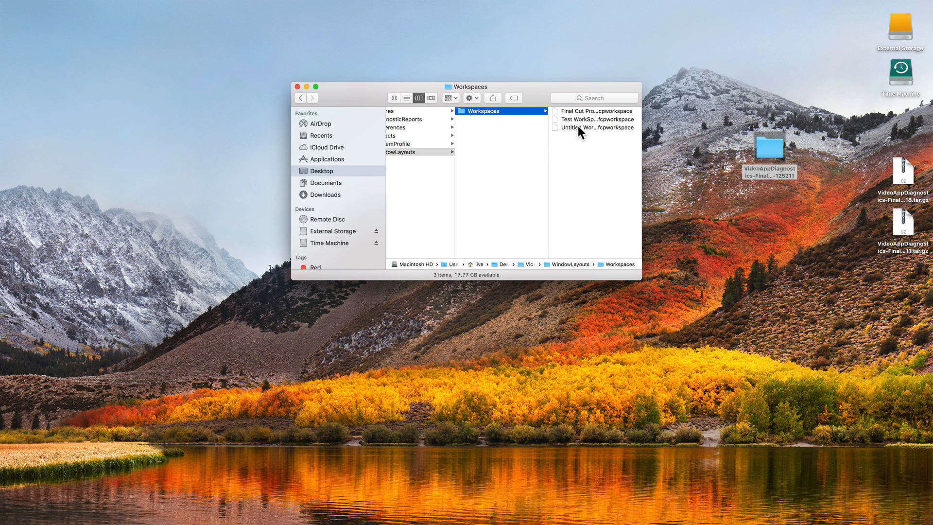
mouse_move(653, 170)
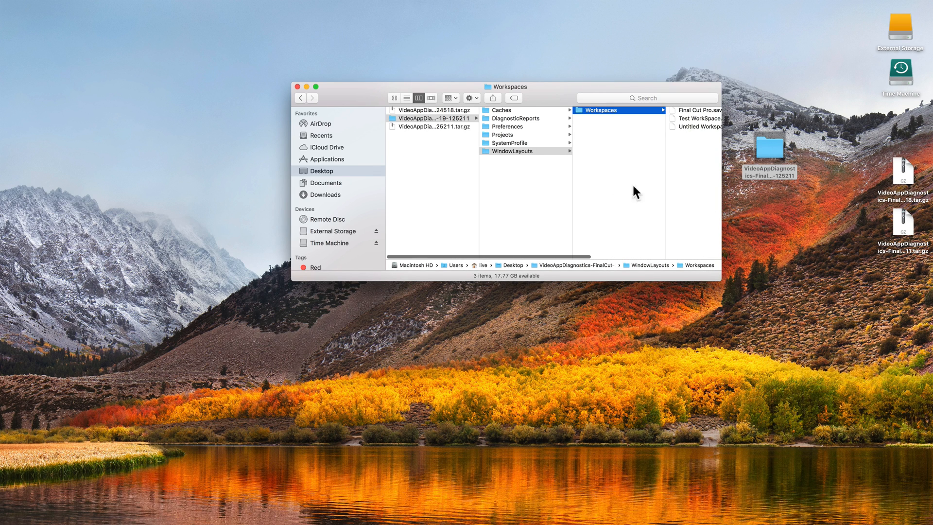
click(508, 144)
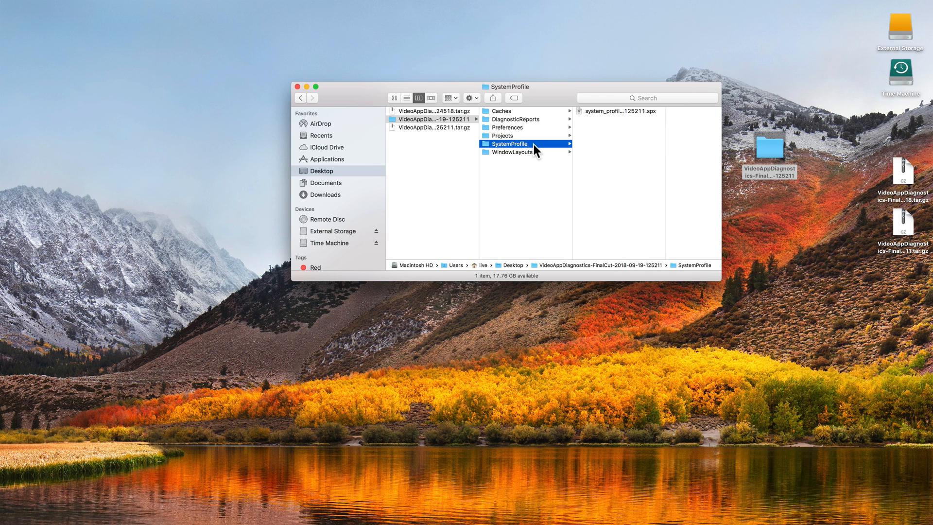
mouse_move(535, 142)
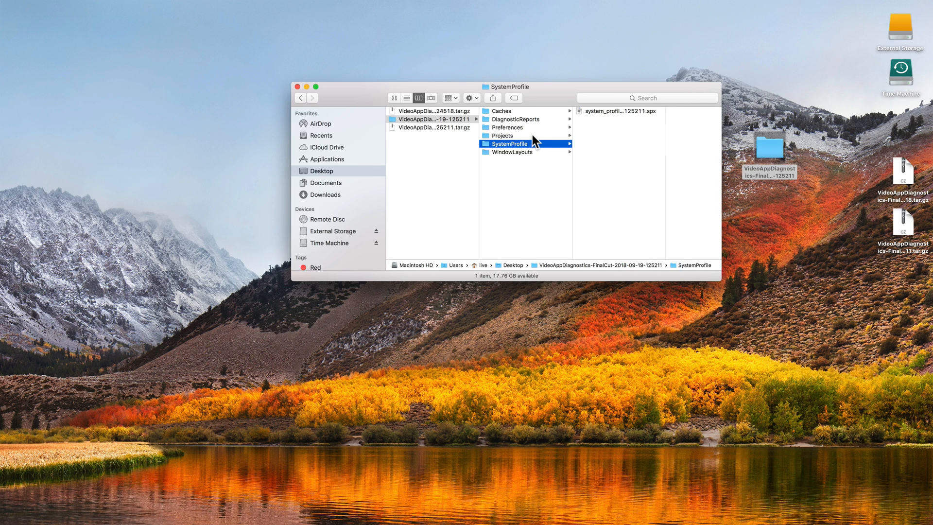
click(502, 135)
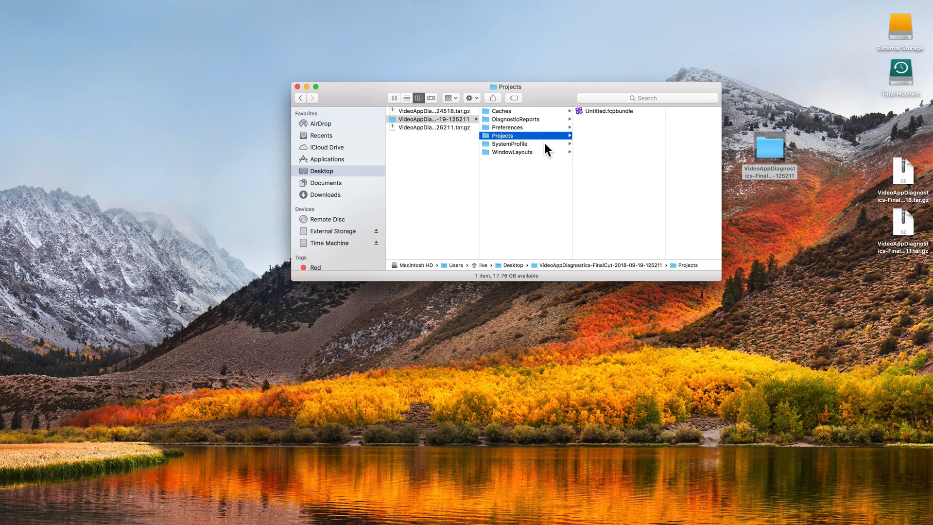
click(507, 127)
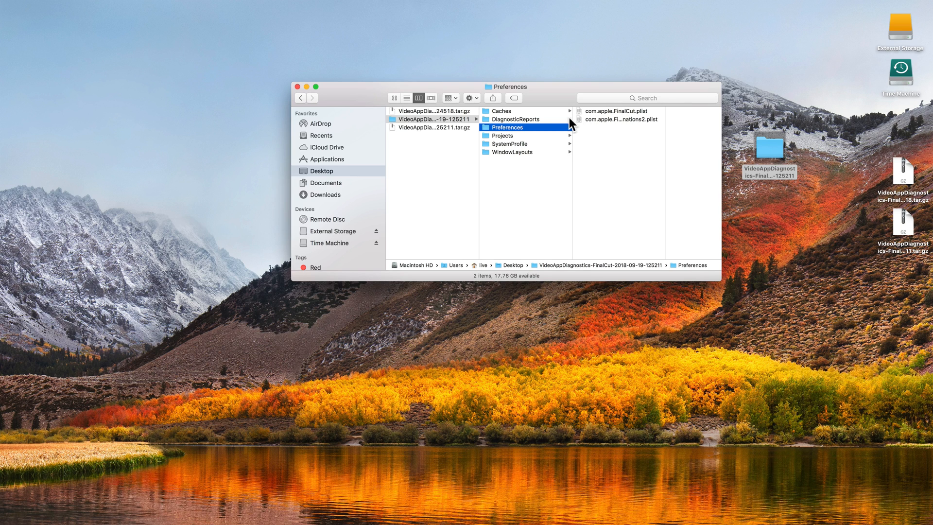
click(515, 118)
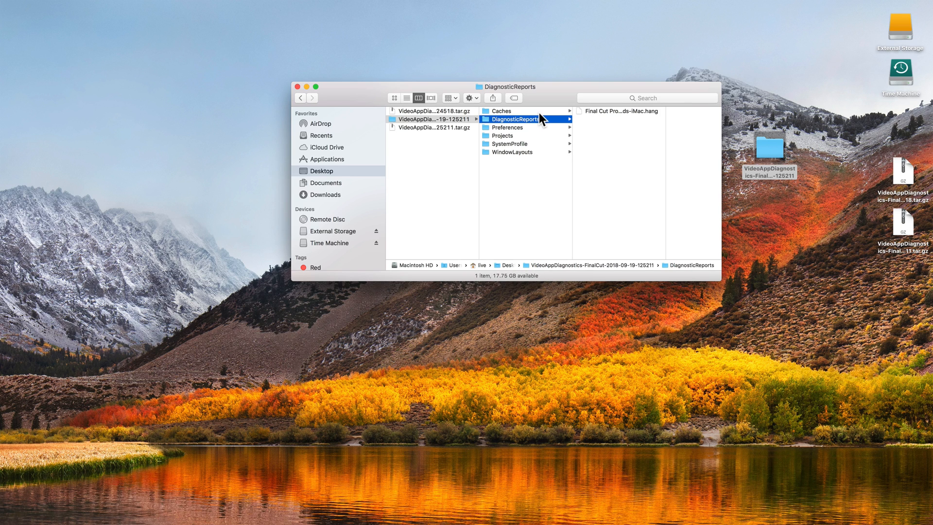
click(501, 111)
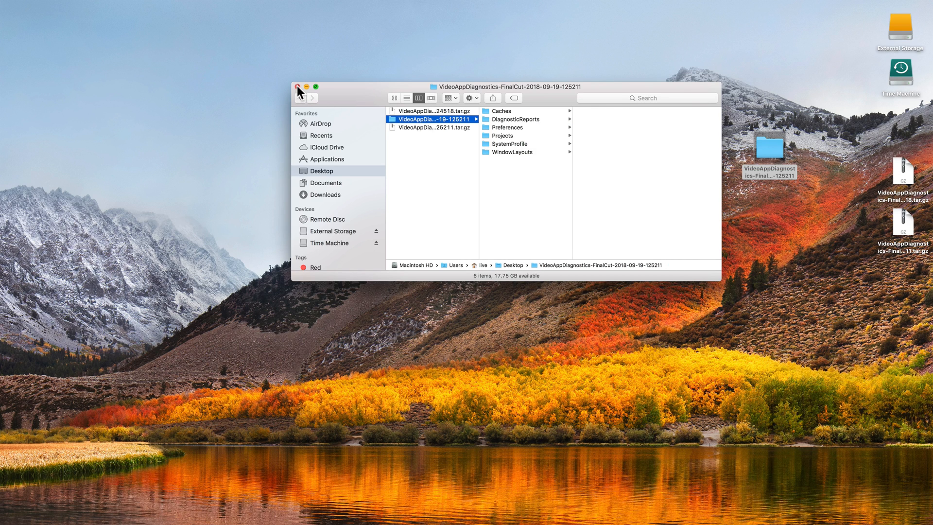
click(297, 87)
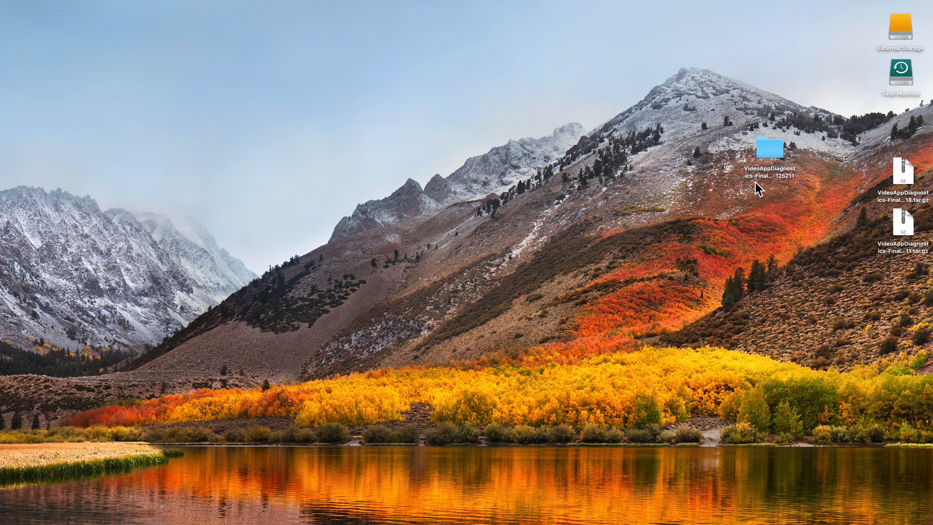
mouse_move(877, 188)
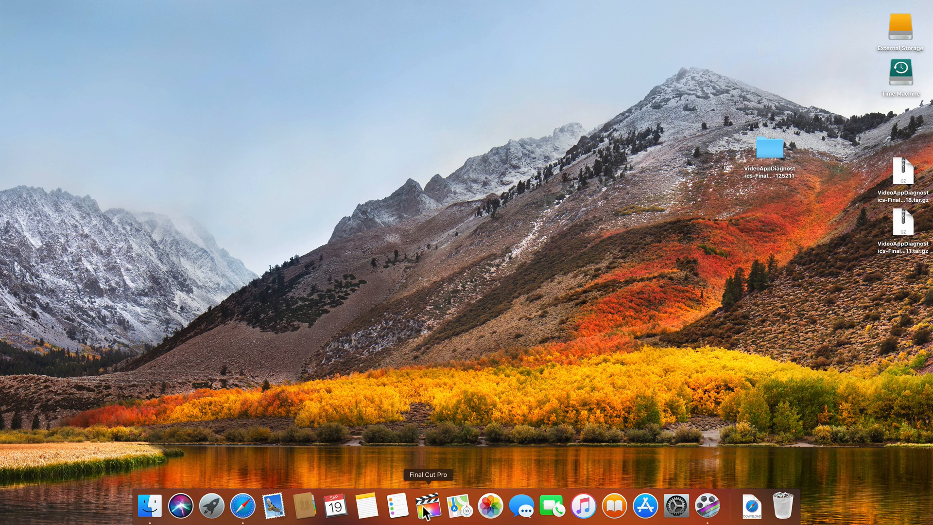
Relaunch Final Cut Pro from the Dock and choose Delete Preferences to reset settings.
click(426, 504)
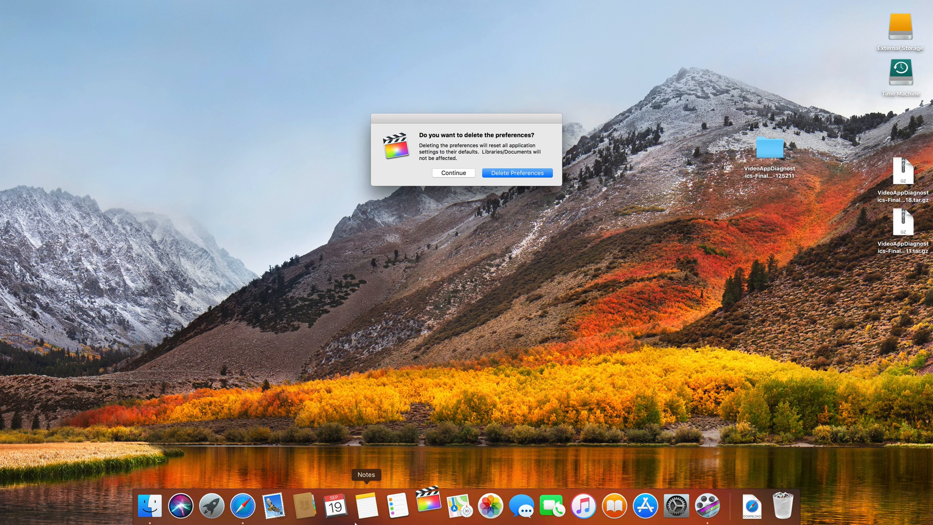
click(242, 506)
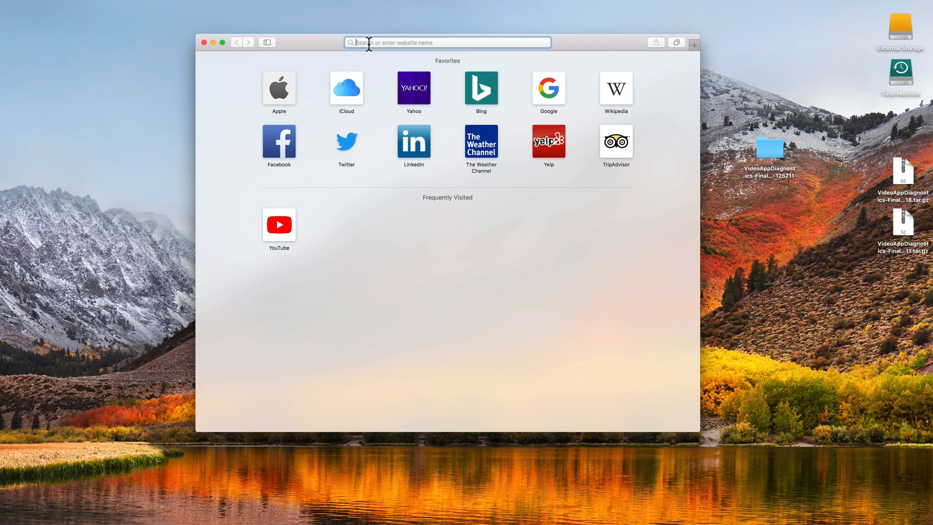
Load the Apple Support 'resolve' article and scroll to the reinstall section.
text(resolve an issue in Final Cut Pro X - Apple Support)
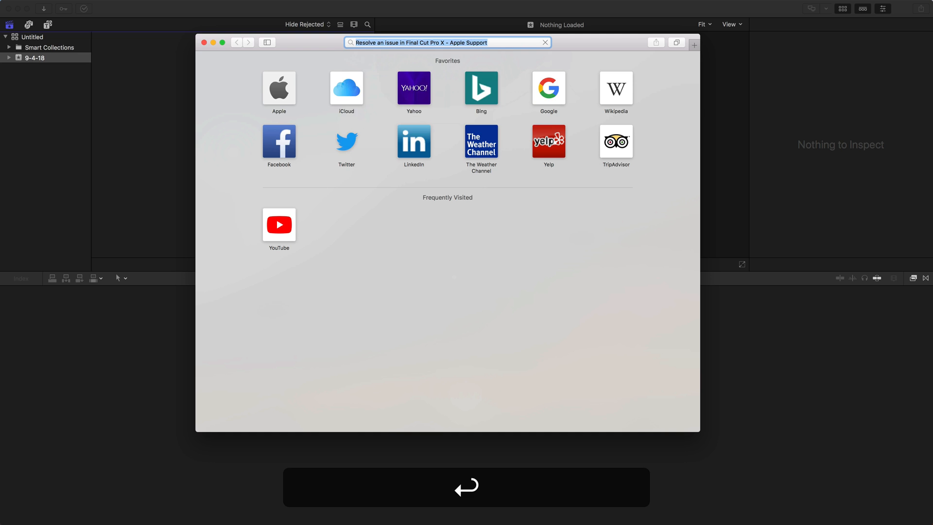
key(enter)
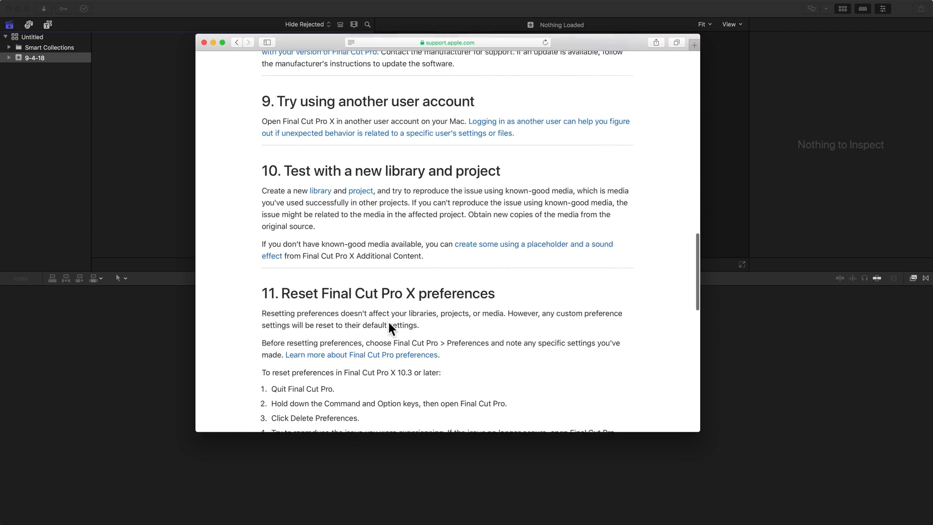
scroll(down, 3)
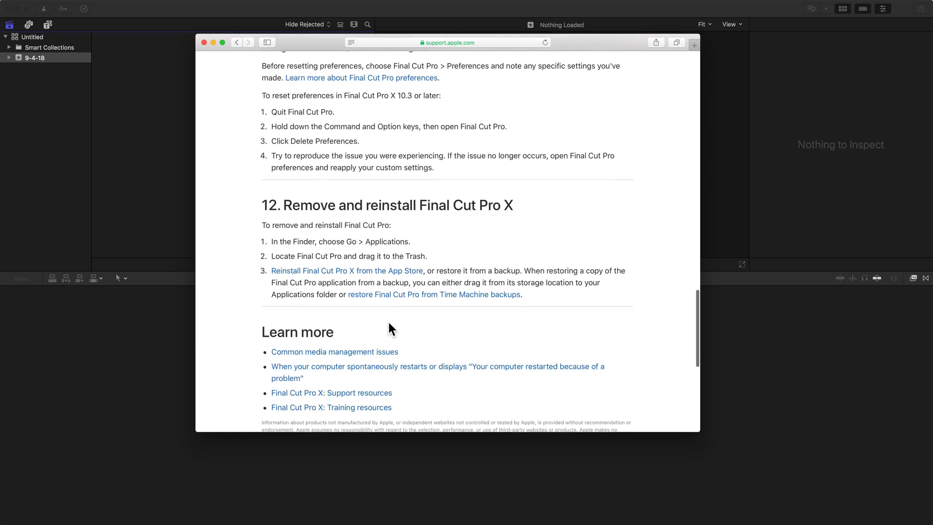